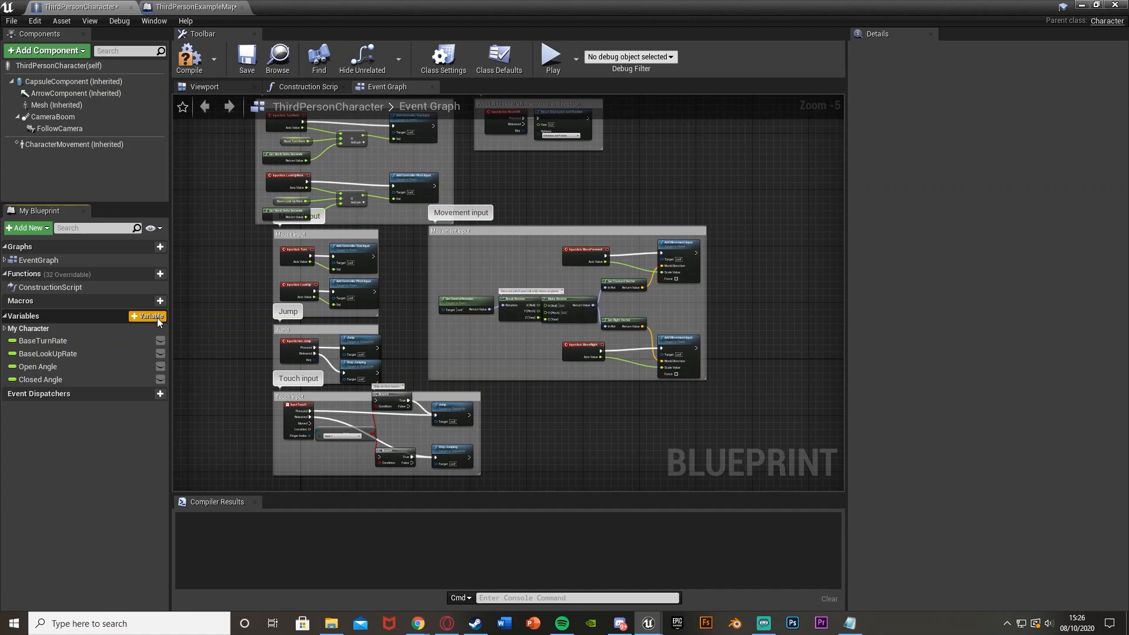
- Add a Boolean variable 'Is Outside?' to ThirdPersonCharacter and return to ThirdPersonExampleMap
{"action": "left_click", "coordinate": [149, 317]}
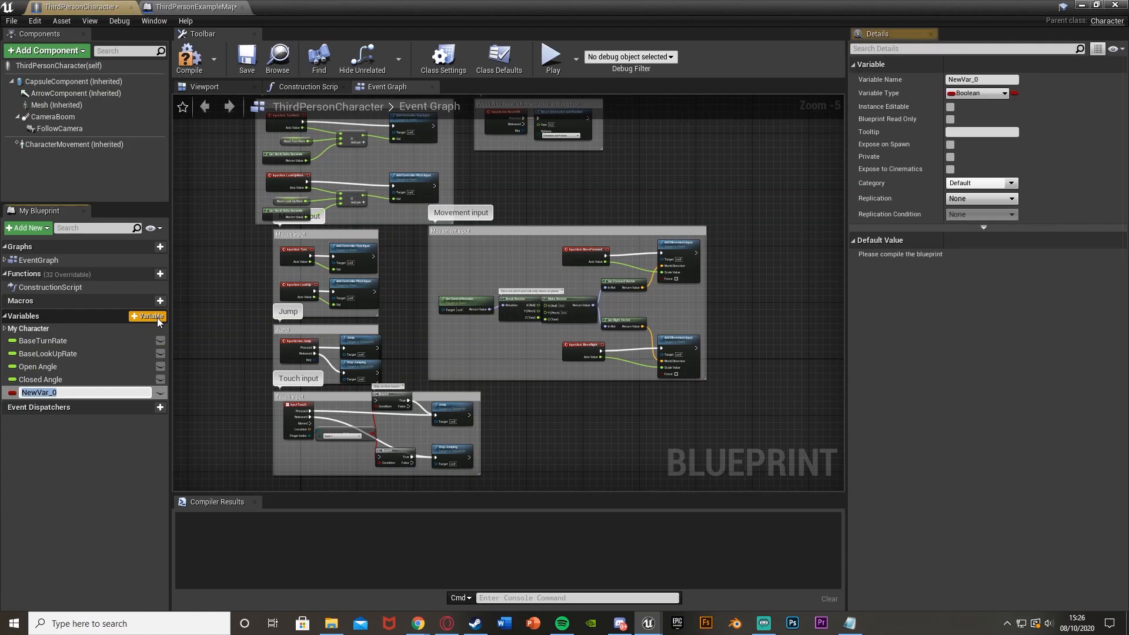
{"action": "type", "text": "Is Outside?"}
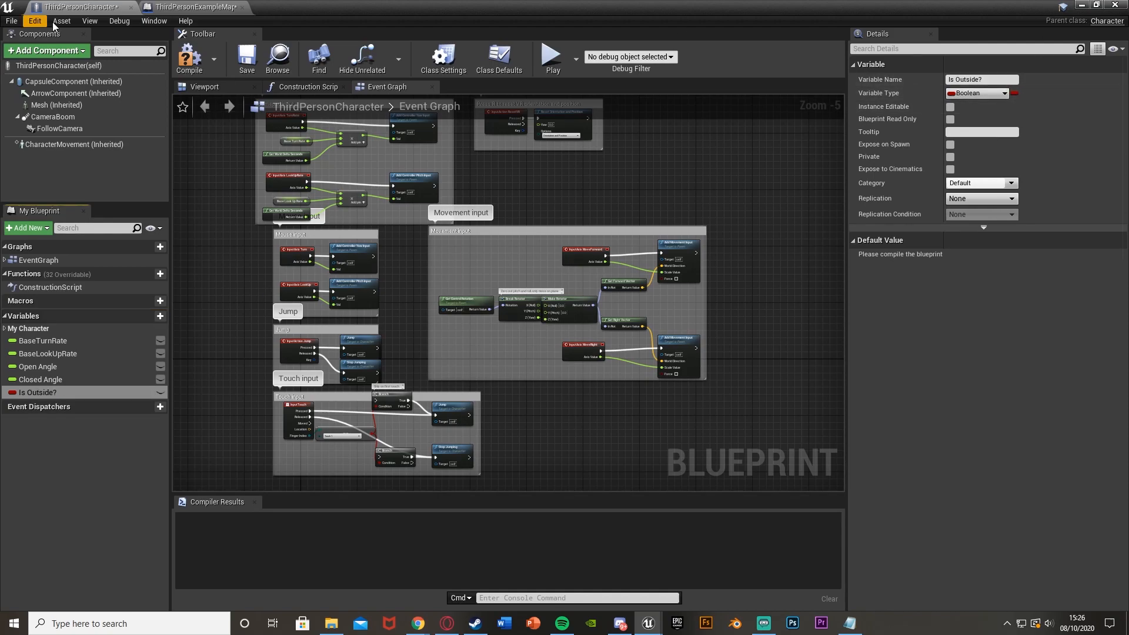
{"action": "left_click", "coordinate": [189, 58]}
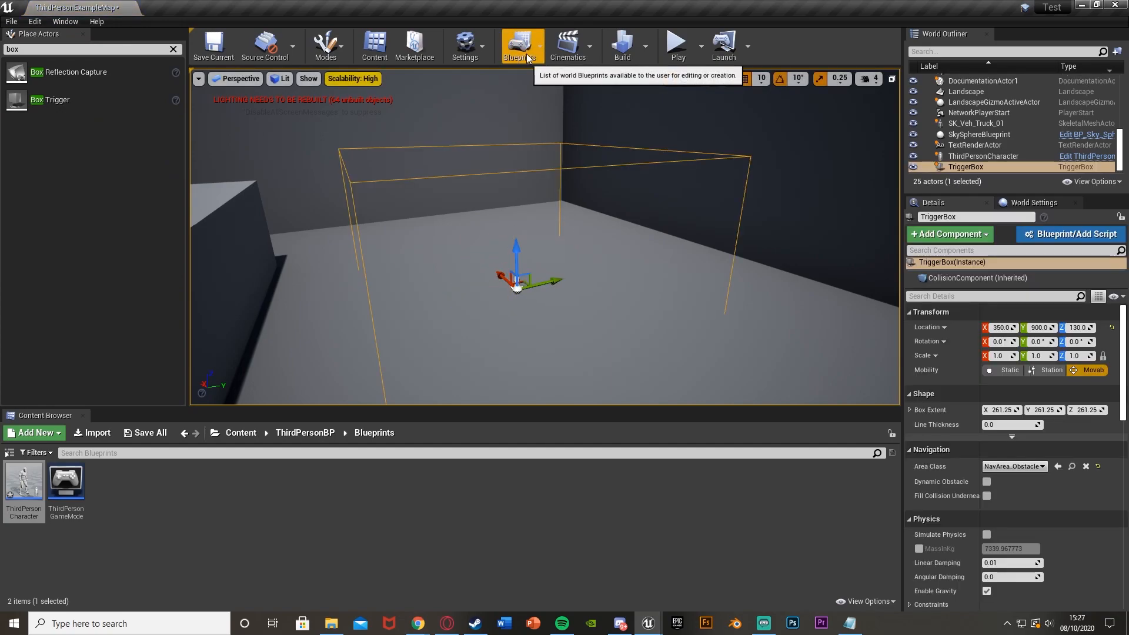
- In the Level Blueprint, wire Event Tick into a Cast To ThirdPersonCharacter node
{"action": "left_click", "coordinate": [517, 46]}
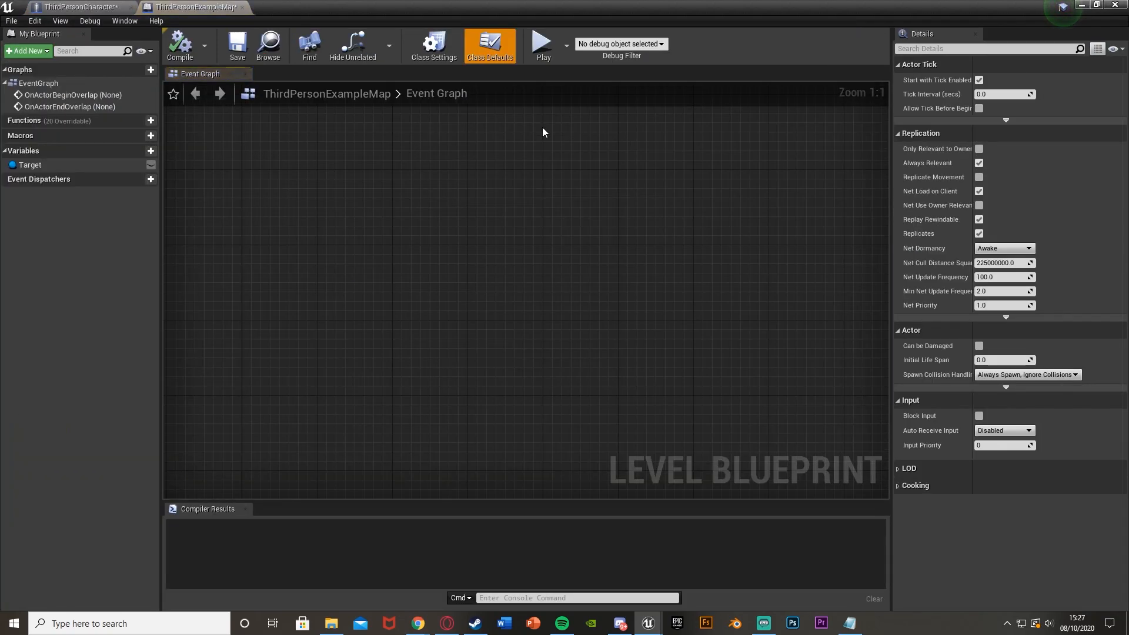
{"action": "type", "text": "event tic"}
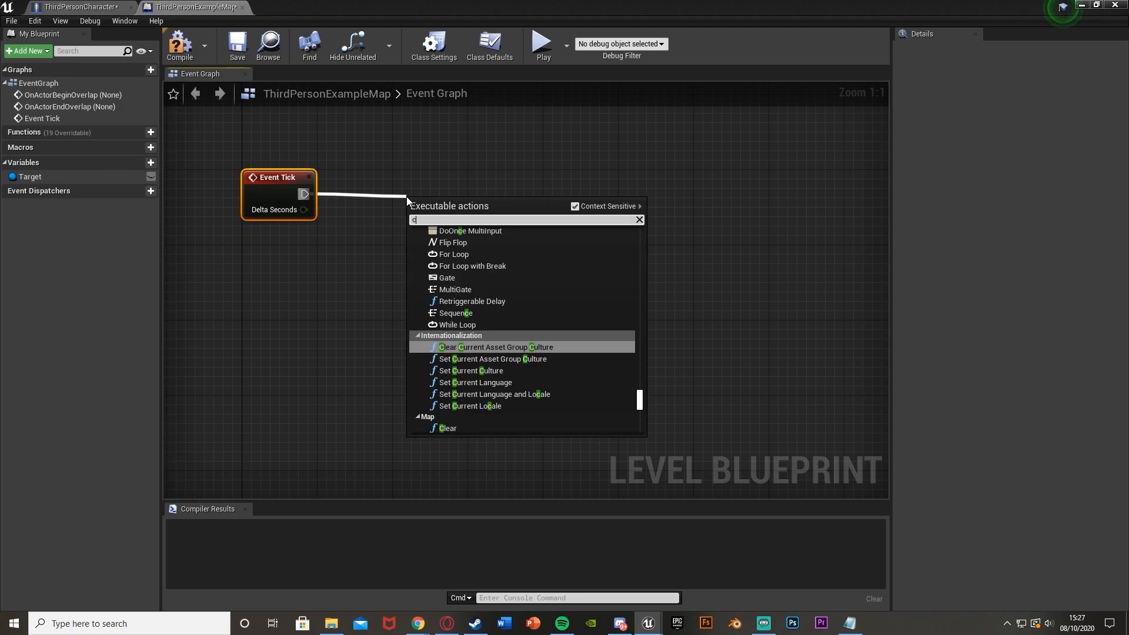
{"action": "type", "text": "ast to"}
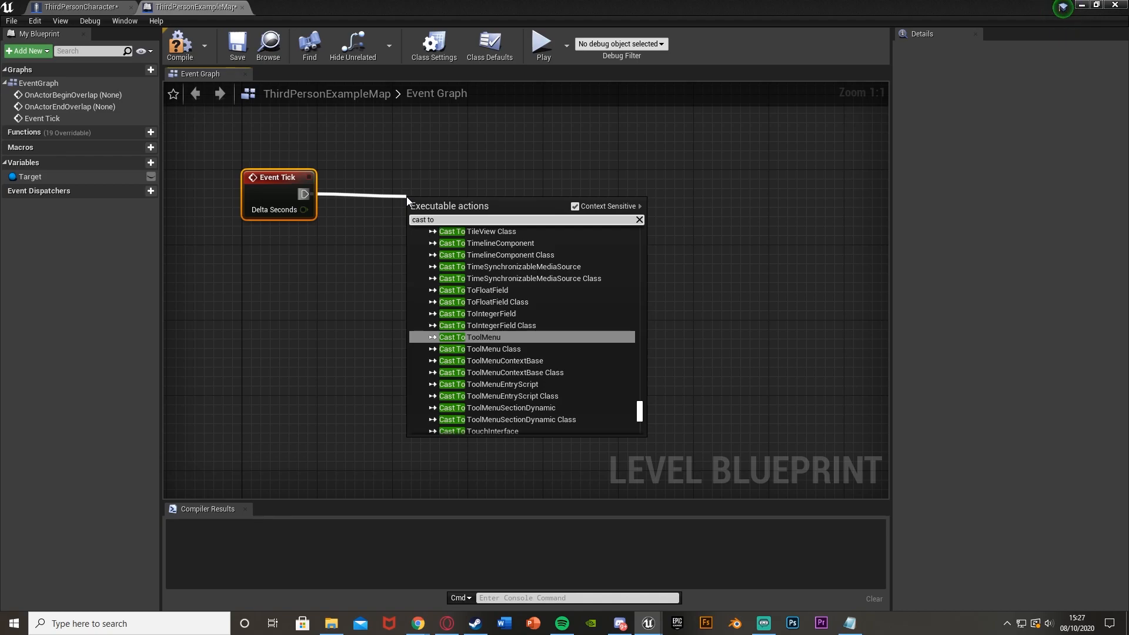
{"action": "type", "text": "thirdpers"}
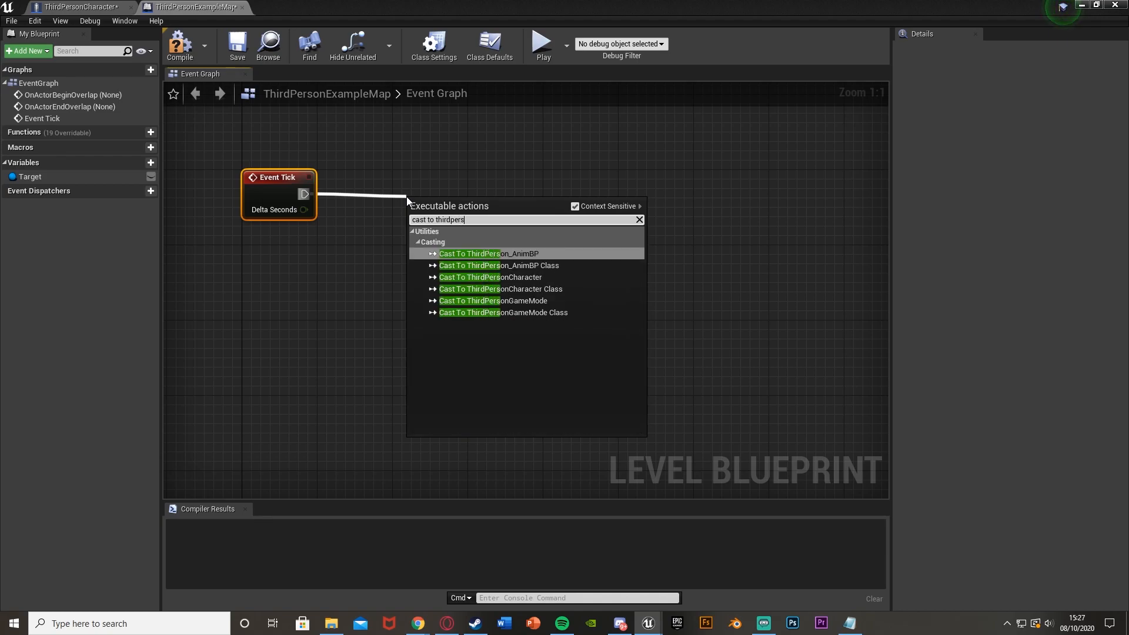
{"action": "left_click", "coordinate": [491, 277]}
{"action": "type", "text": "get player"}
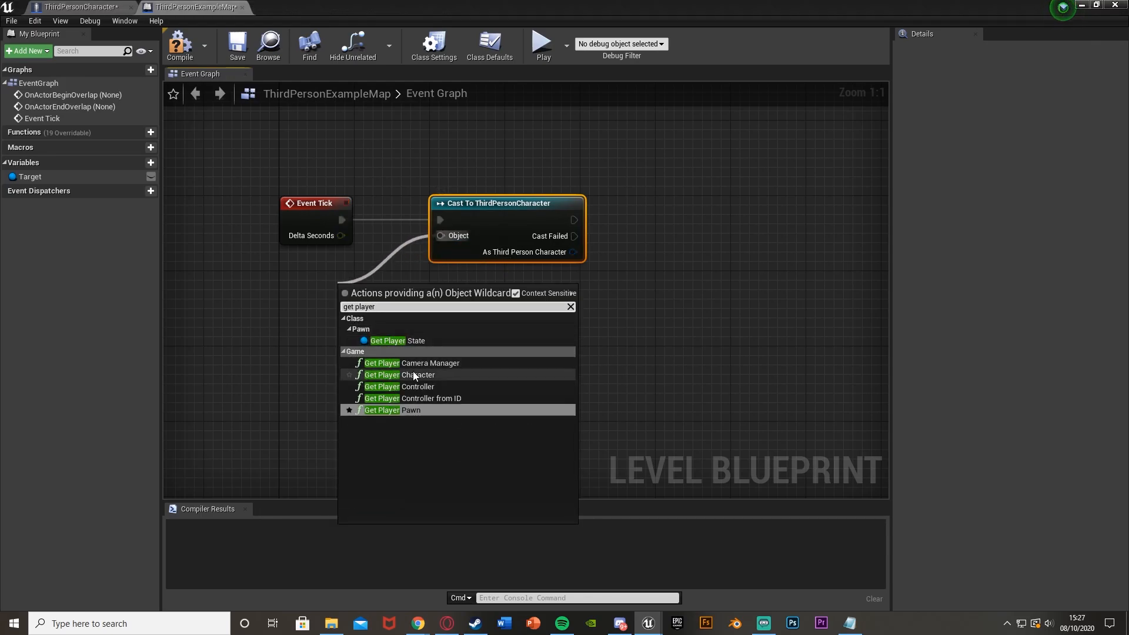
- Feed Get Player Character into the cast's Object pin and pull a wire from As Third Person Character
{"action": "left_click", "coordinate": [399, 374]}
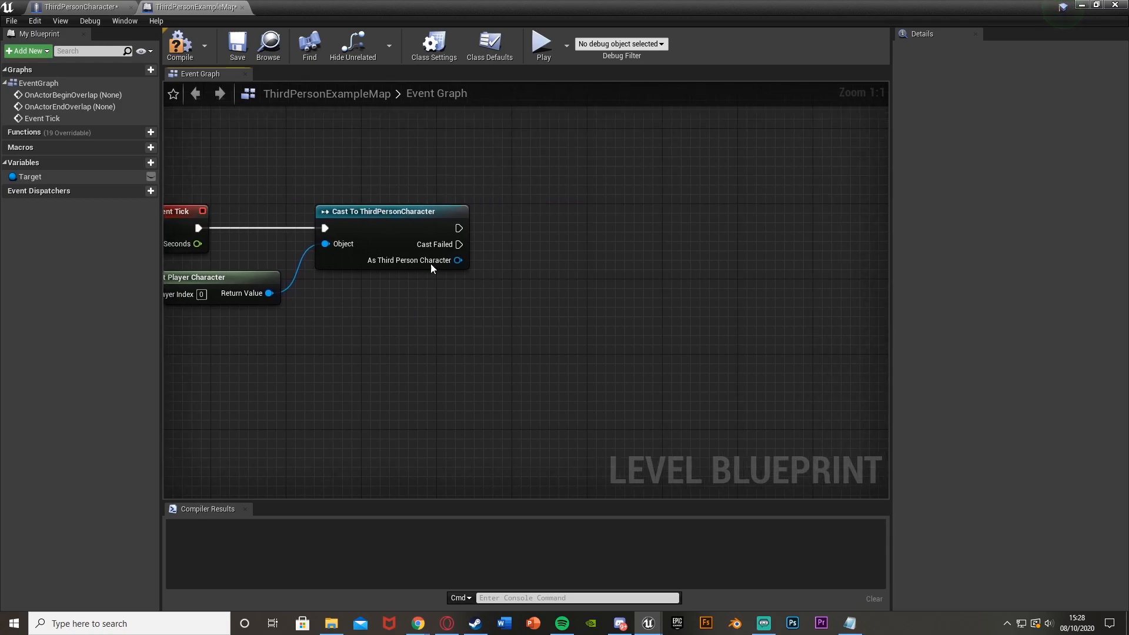
{"action": "left_click_drag", "start_coordinate": [457, 260], "coordinate": [536, 247]}
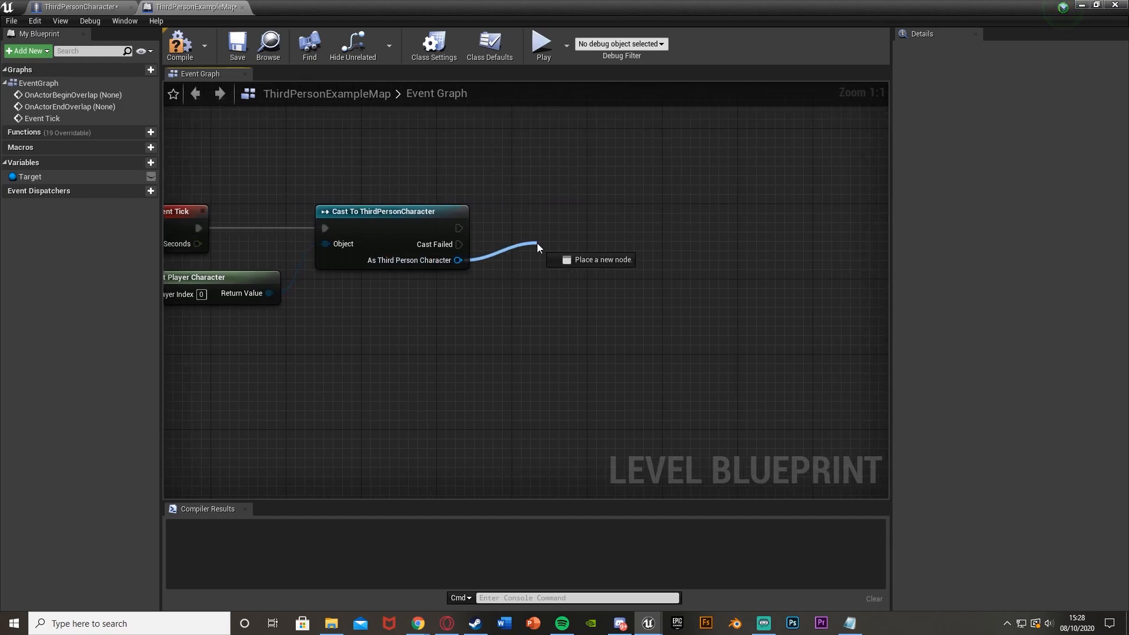
{"action": "left_click", "coordinate": [536, 247]}
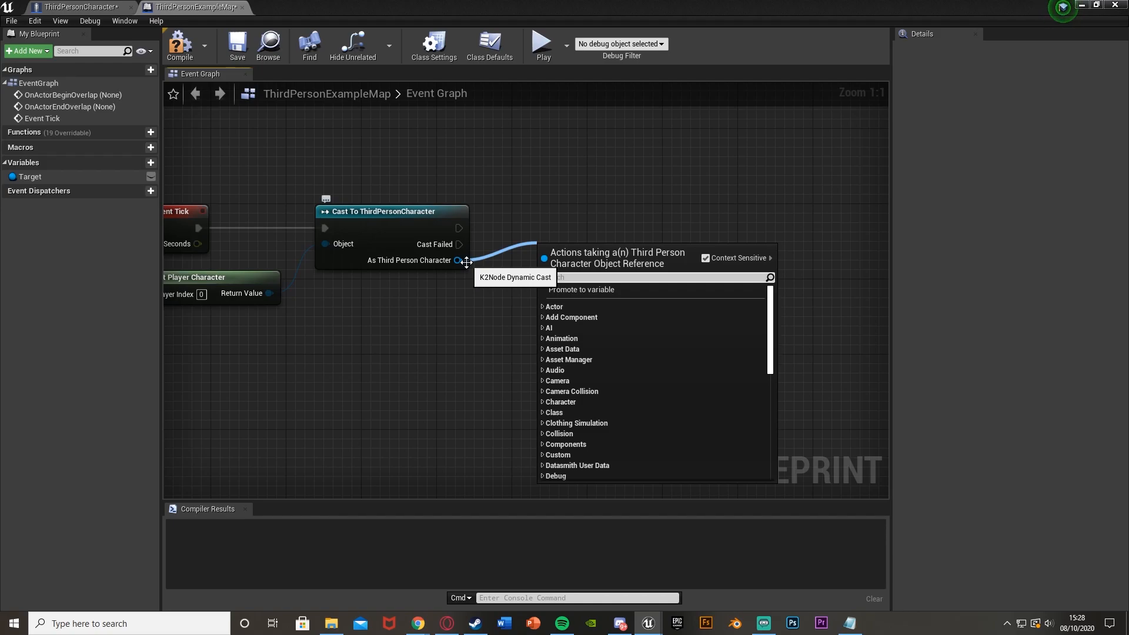
- Add SET Is Outside? checked true after the cast's success output, targeting the cast character
{"action": "type", "text": "set"}
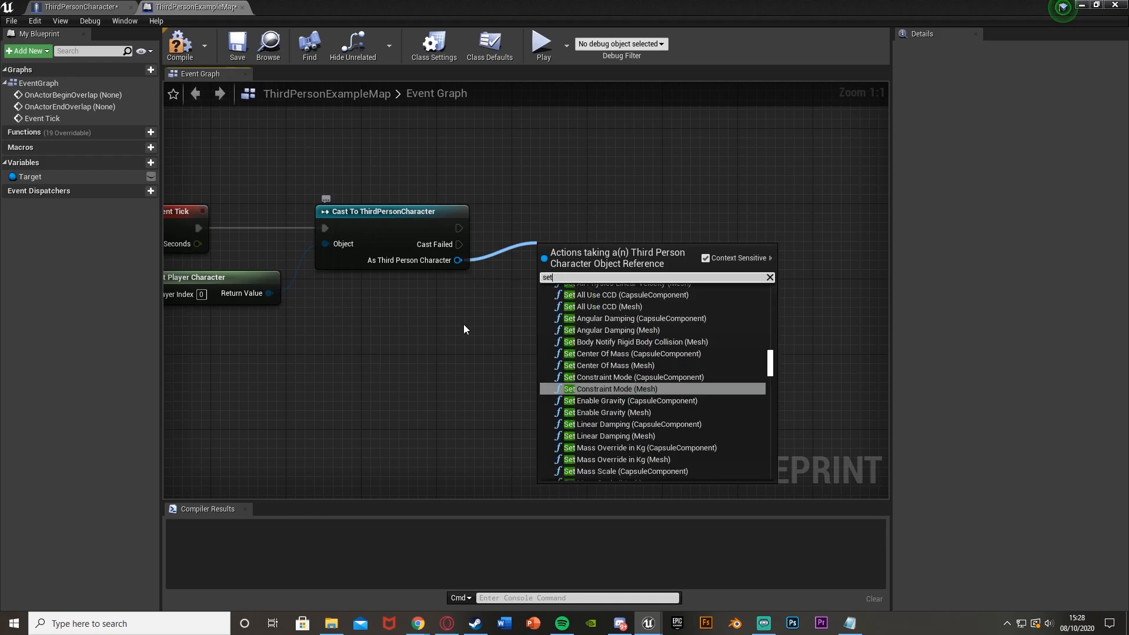
{"action": "mouse_move", "coordinate": [468, 361]}
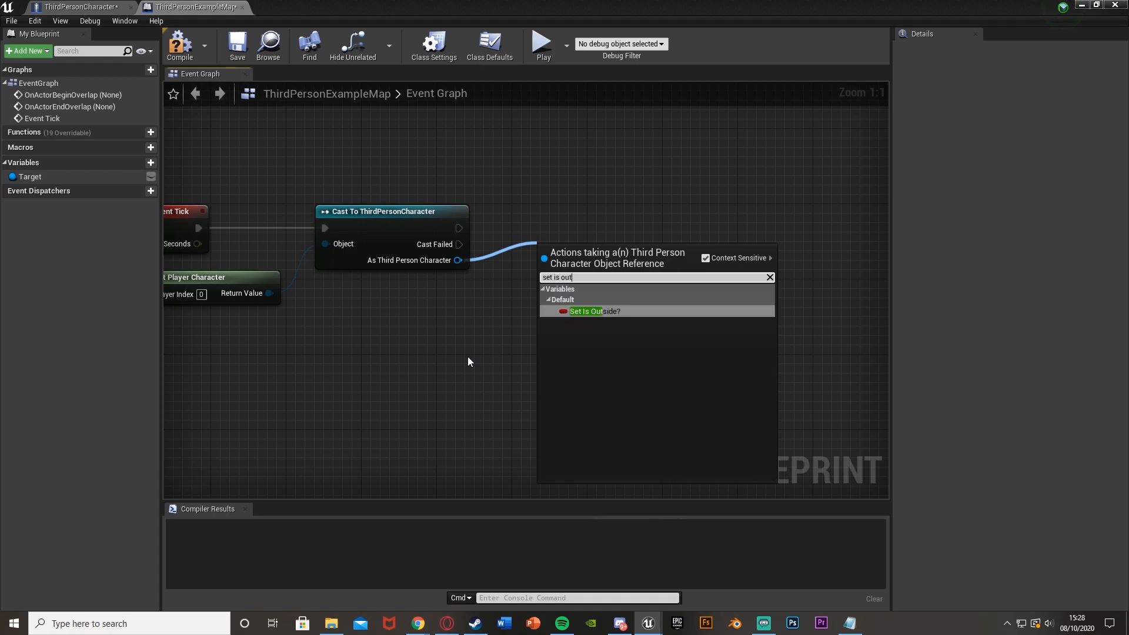
{"action": "left_click", "coordinate": [586, 311]}
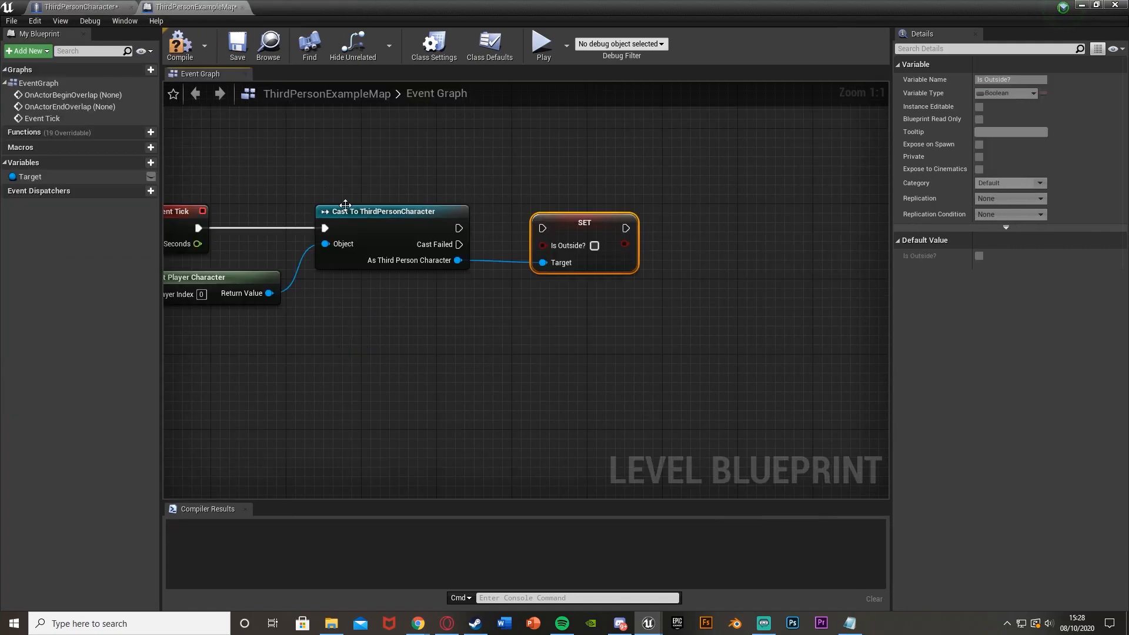
{"action": "mouse_move", "coordinate": [555, 220]}
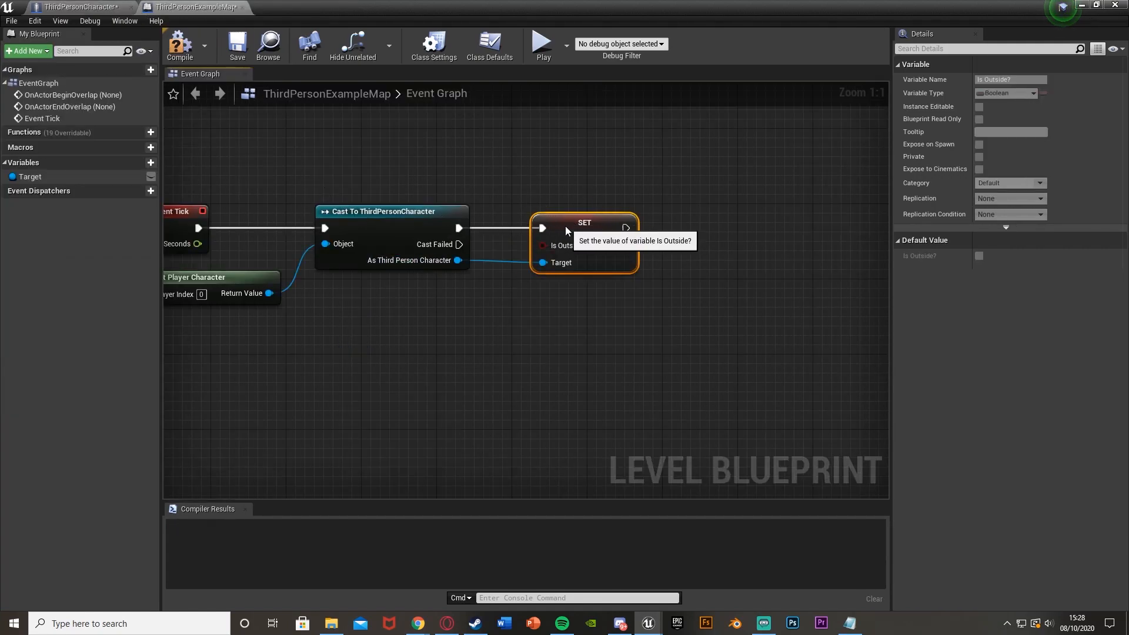
{"action": "left_click_drag", "start_coordinate": [585, 222], "coordinate": [565, 222]}
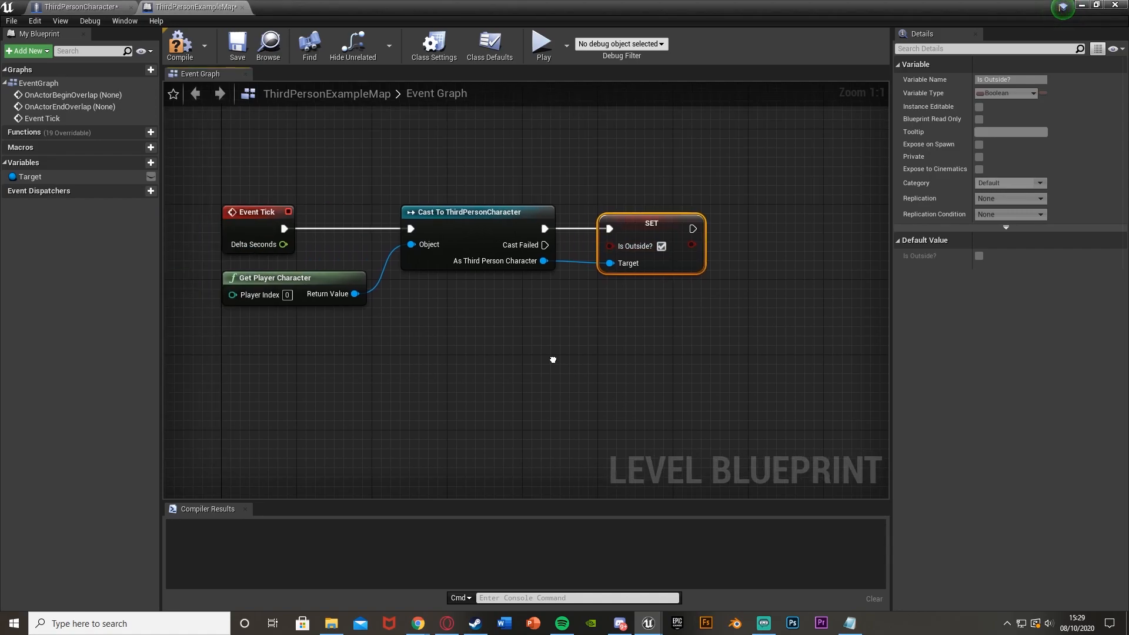
{"action": "mouse_move", "coordinate": [333, 315]}
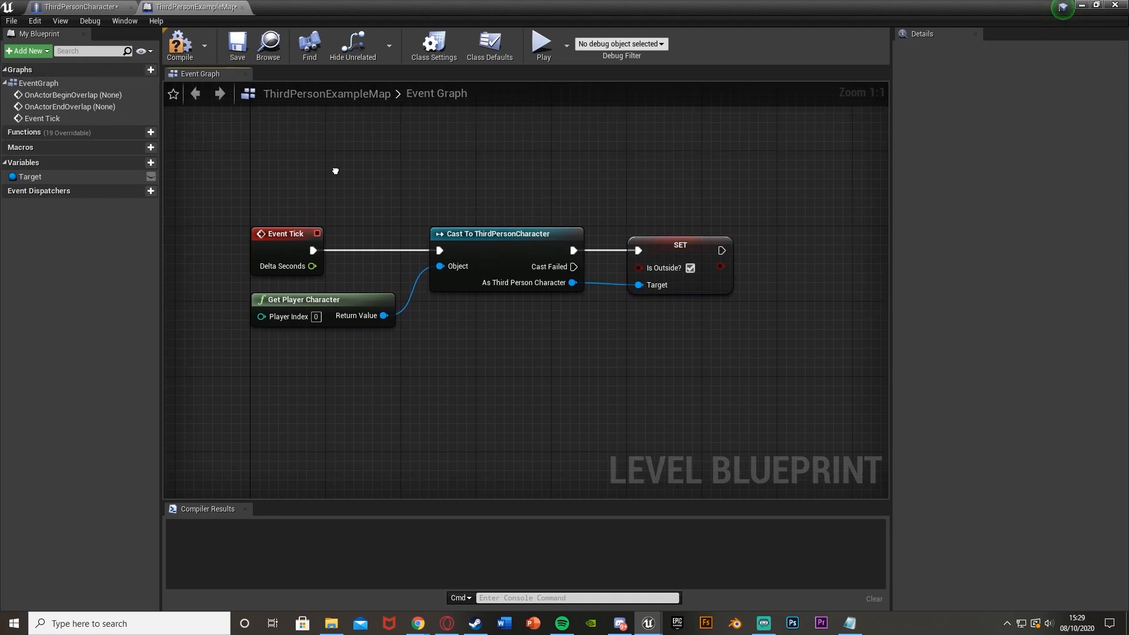
- Compile the level blueprint successfully and switch to the ThirdPersonCharacter blueprint
{"action": "left_click", "coordinate": [179, 45]}
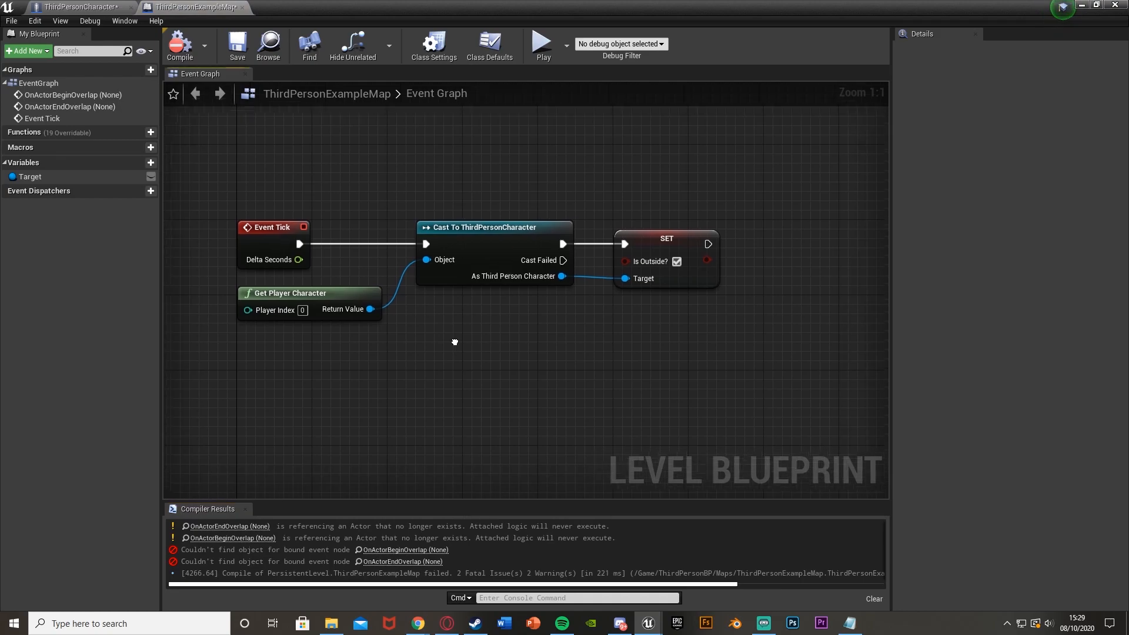
{"action": "left_click", "coordinate": [178, 43]}
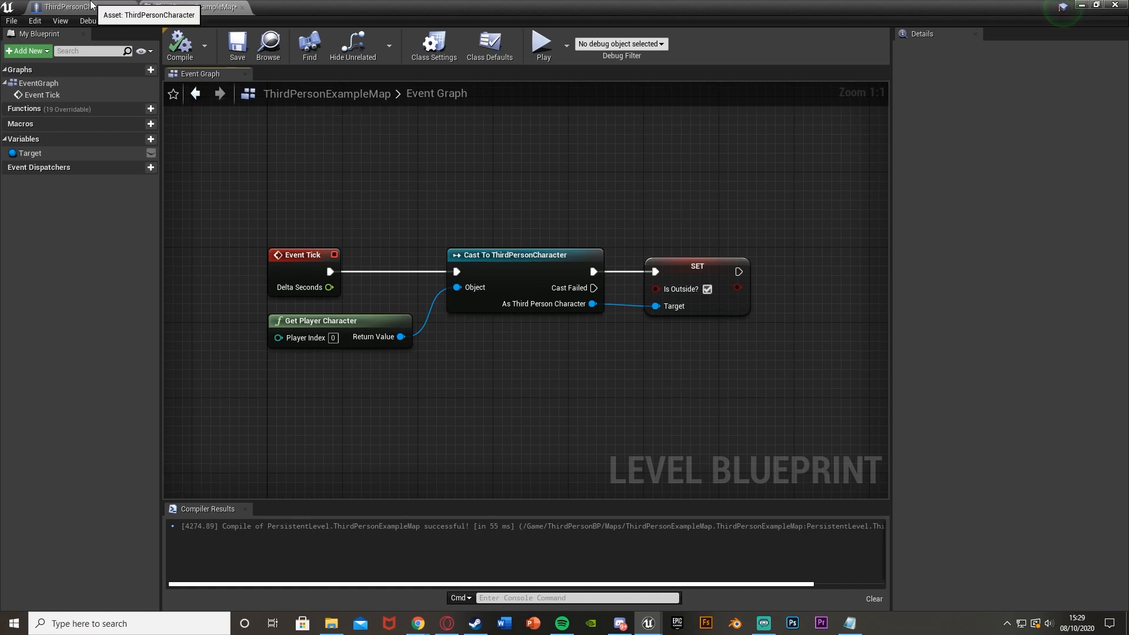
{"action": "left_click", "coordinate": [64, 7]}
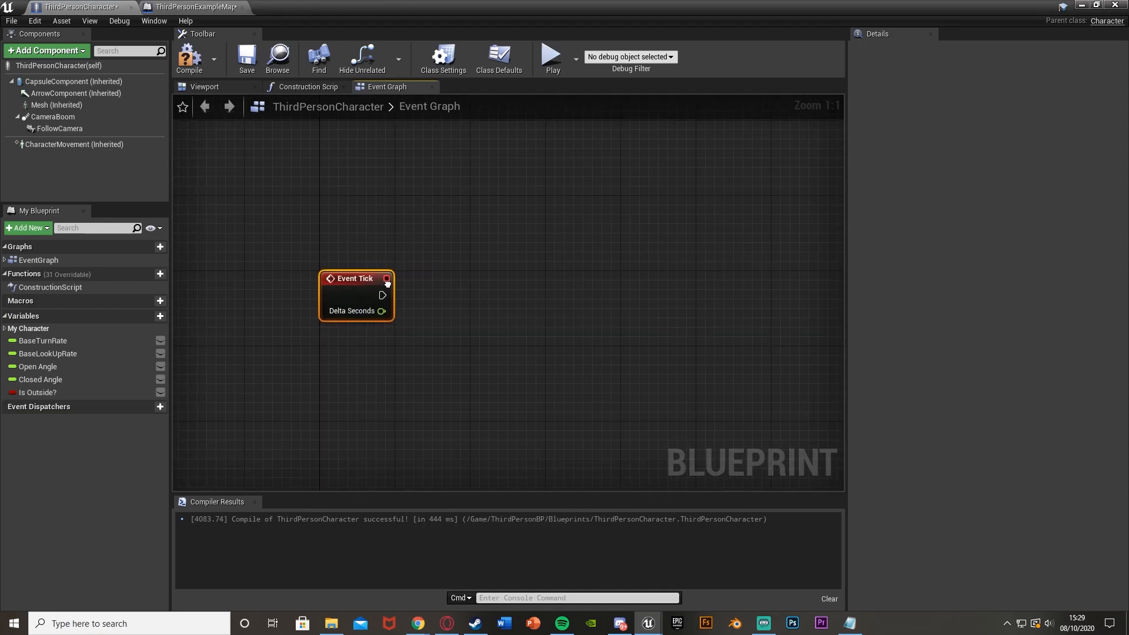
{"action": "mouse_move", "coordinate": [467, 288]}
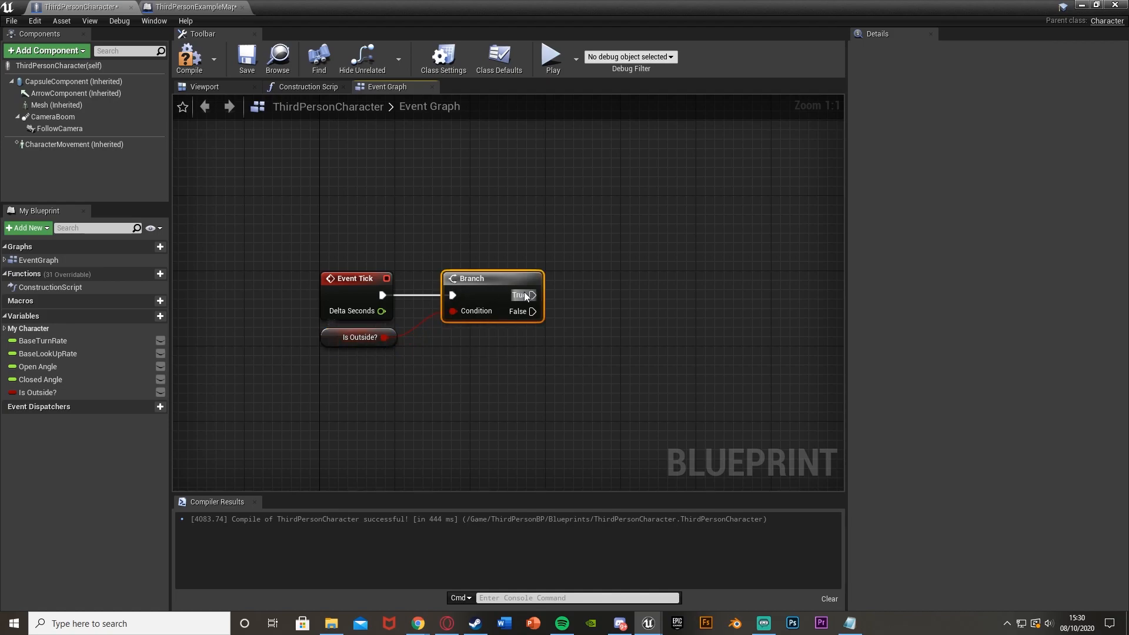
{"action": "mouse_move", "coordinate": [556, 294]}
{"action": "type", "text": "play"}
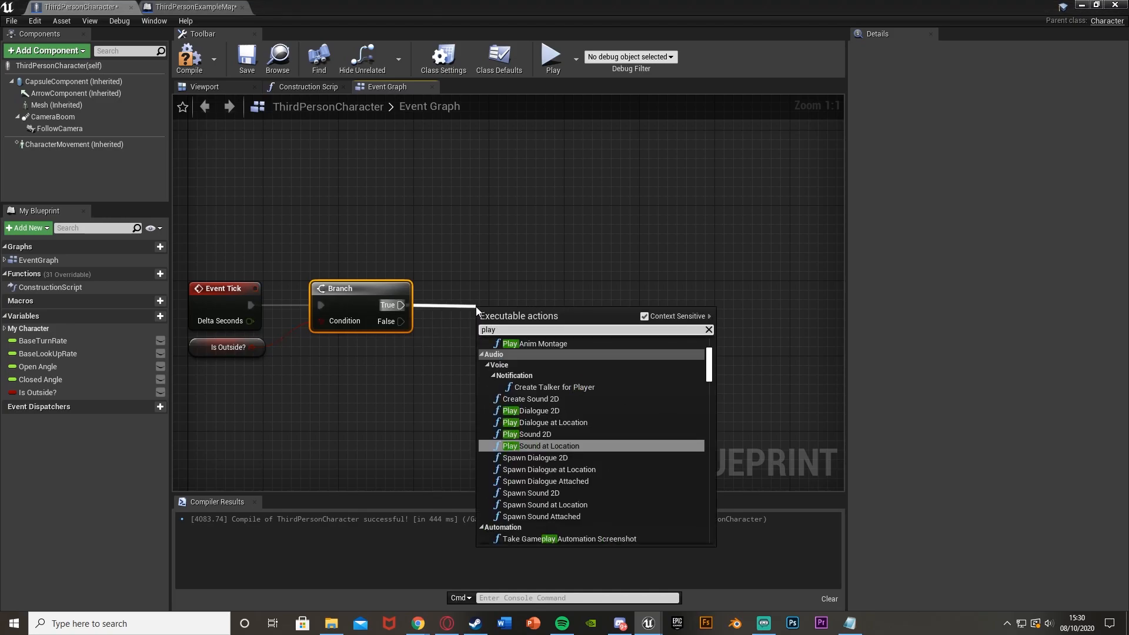
{"action": "mouse_move", "coordinate": [531, 434]}
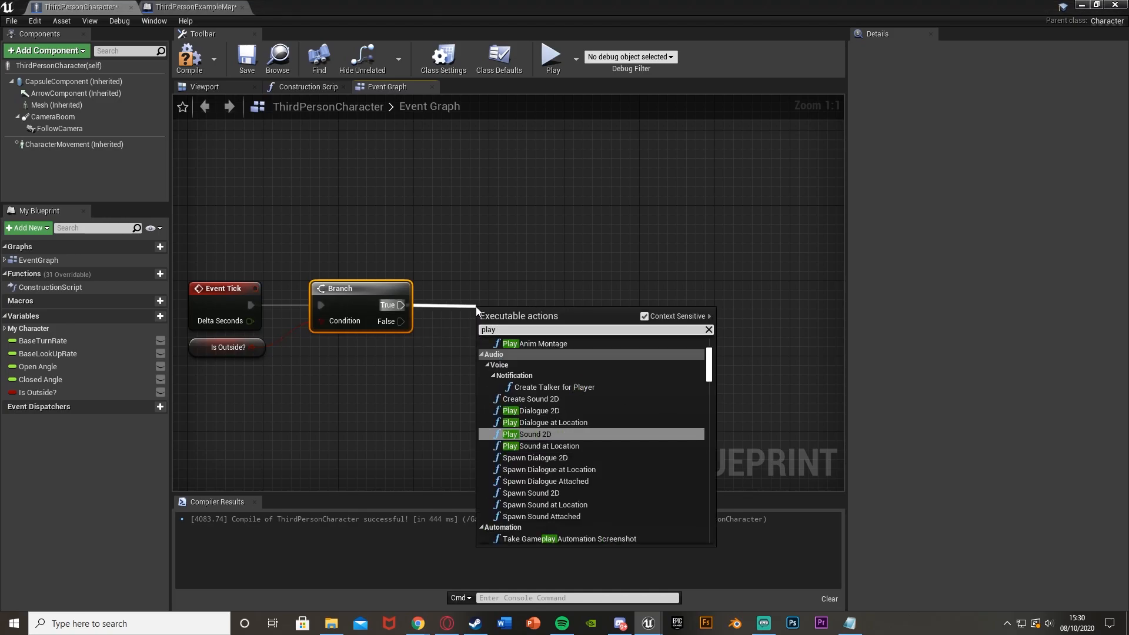
- On the Branch's True output add Play Sound 2D with Camera_Shutter as its sound
{"action": "left_click", "coordinate": [531, 434]}
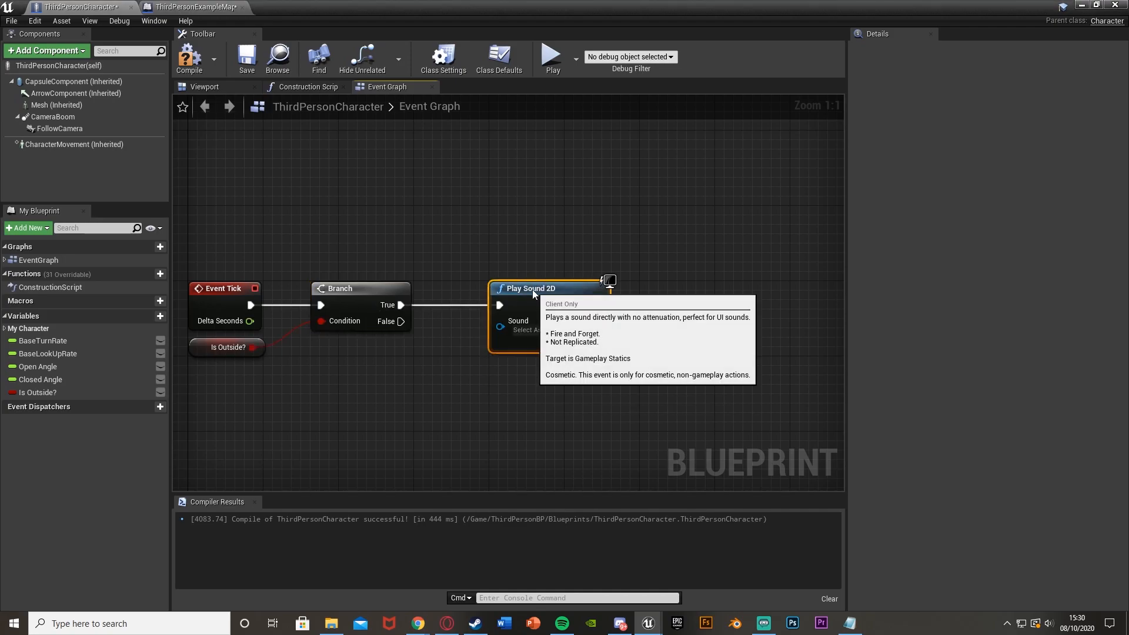
{"action": "left_click", "coordinate": [533, 330]}
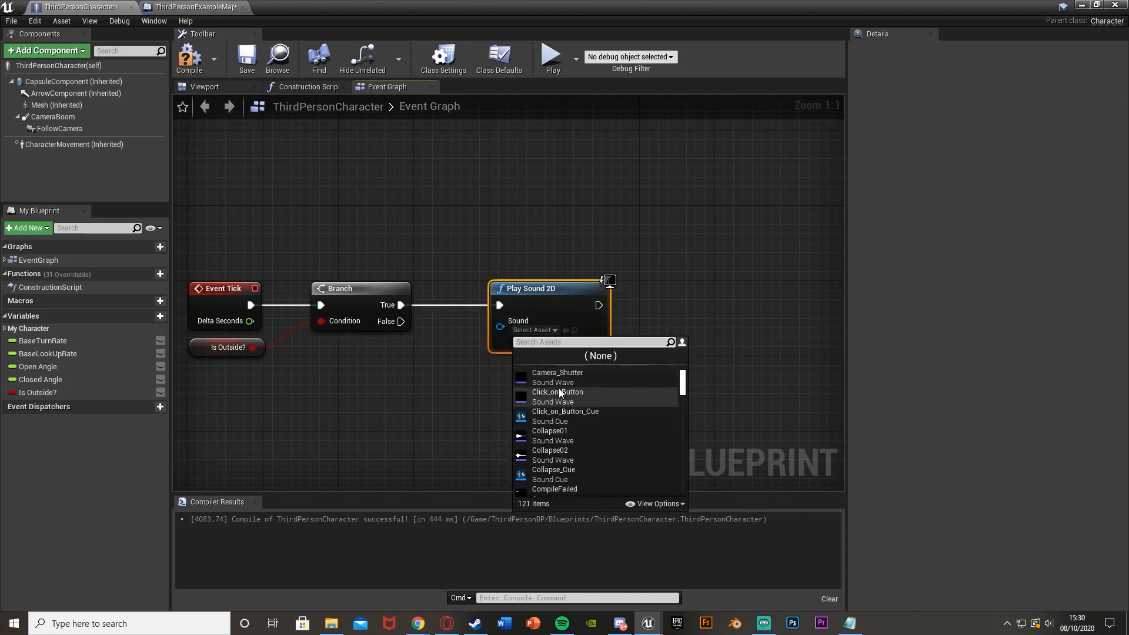
{"action": "left_click", "coordinate": [557, 372]}
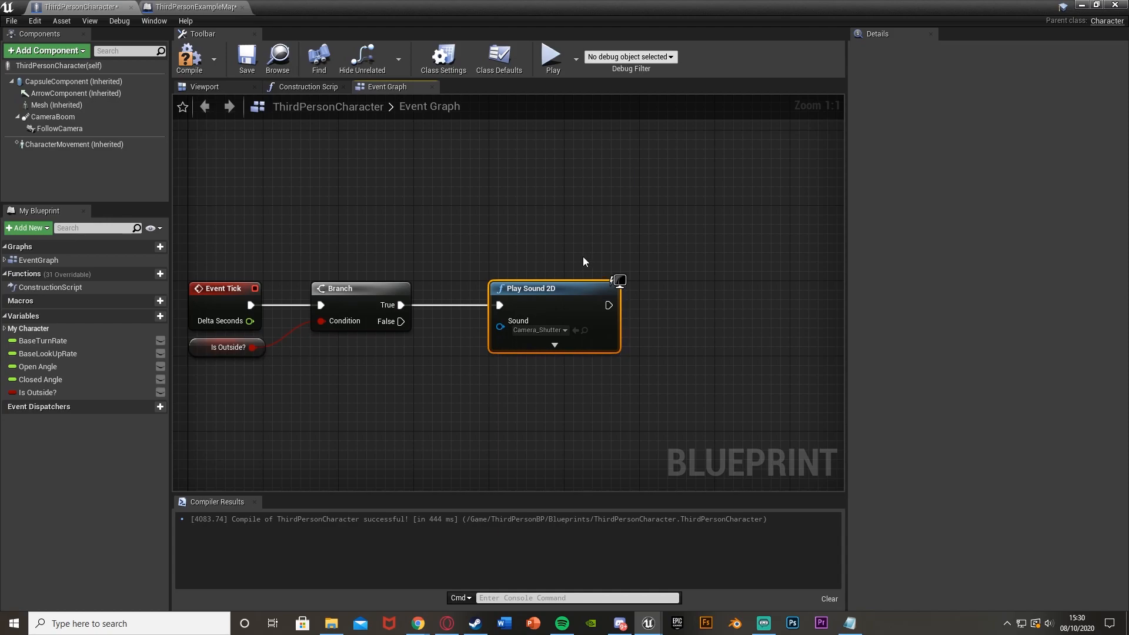
- Play-test the level, stop the session and return to the level blueprint graph
{"action": "left_click_drag", "start_coordinate": [553, 288], "coordinate": [705, 288]}
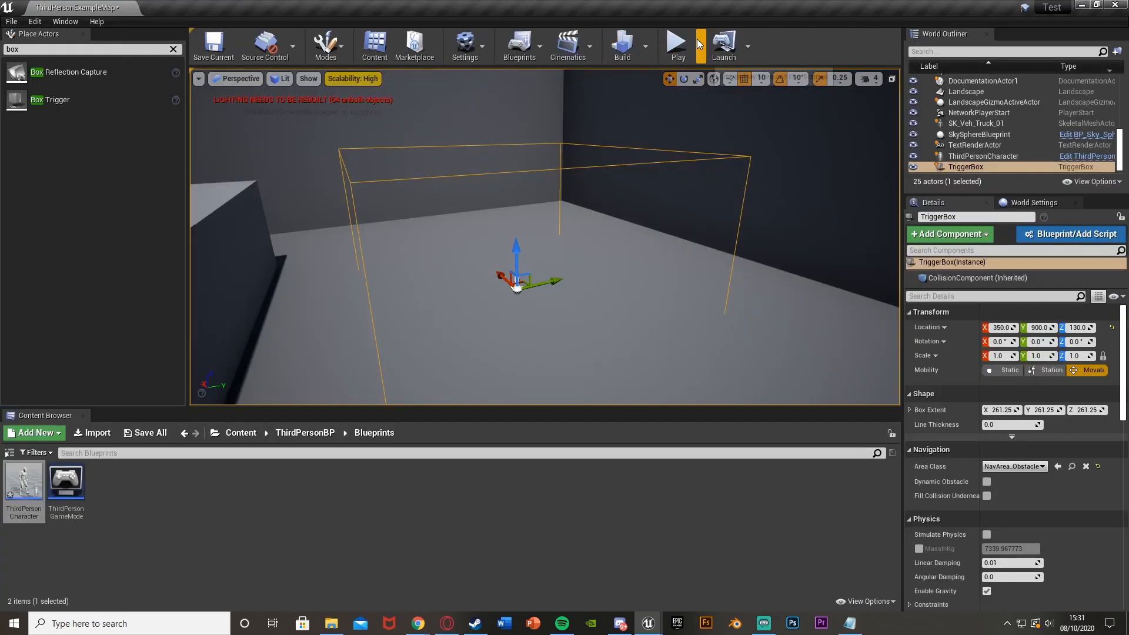
{"action": "left_click", "coordinate": [676, 41]}
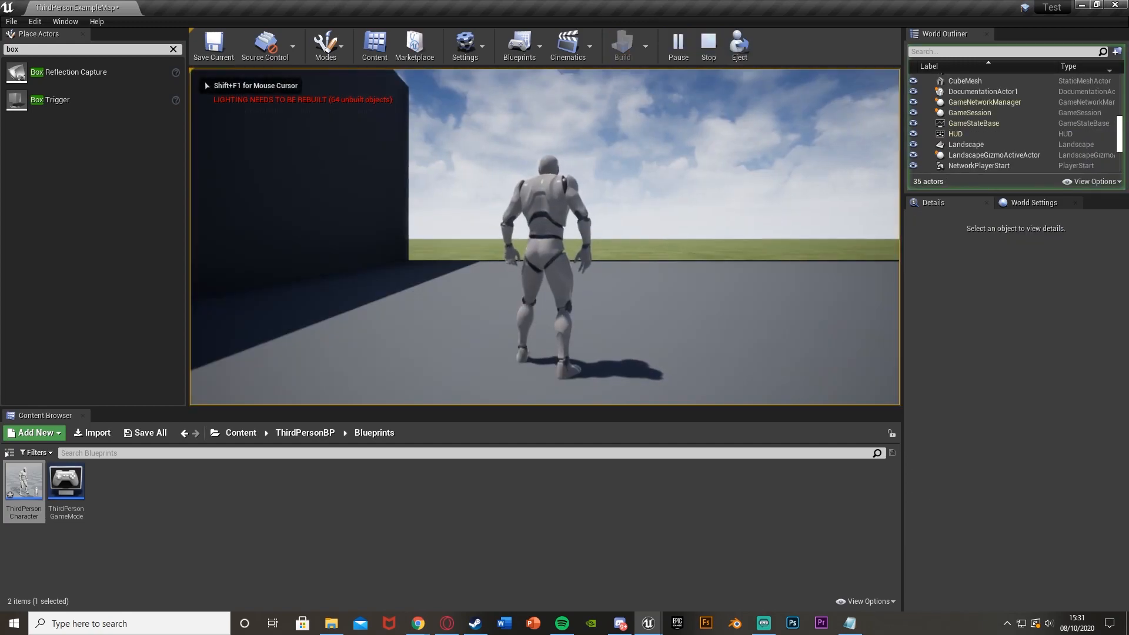
{"action": "left_click", "coordinate": [707, 45]}
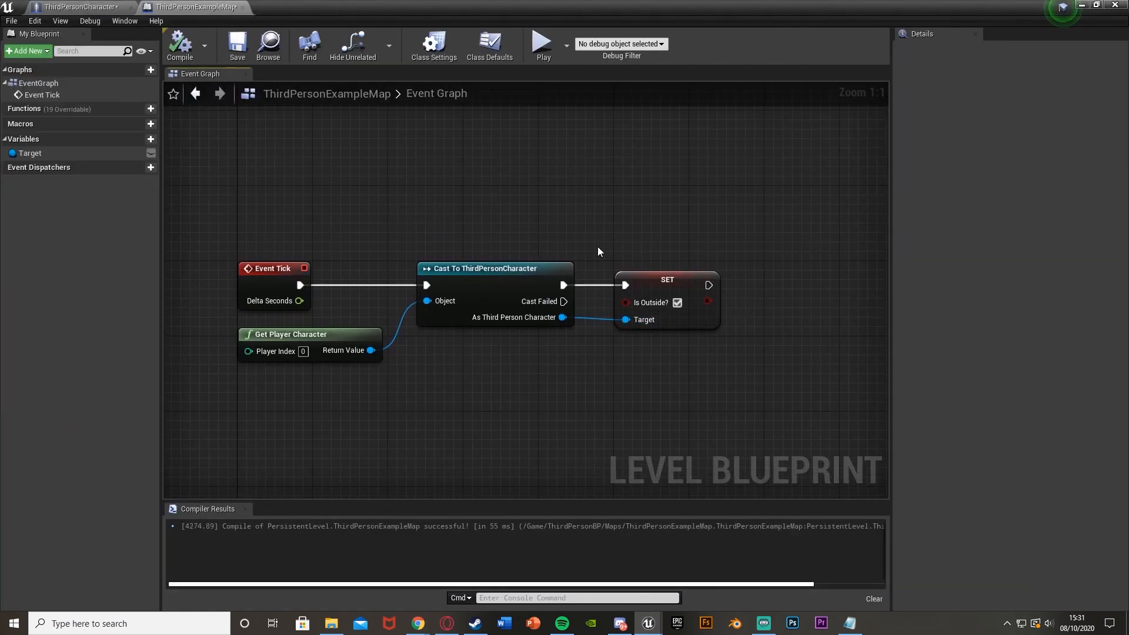
{"action": "mouse_move", "coordinate": [257, 231]}
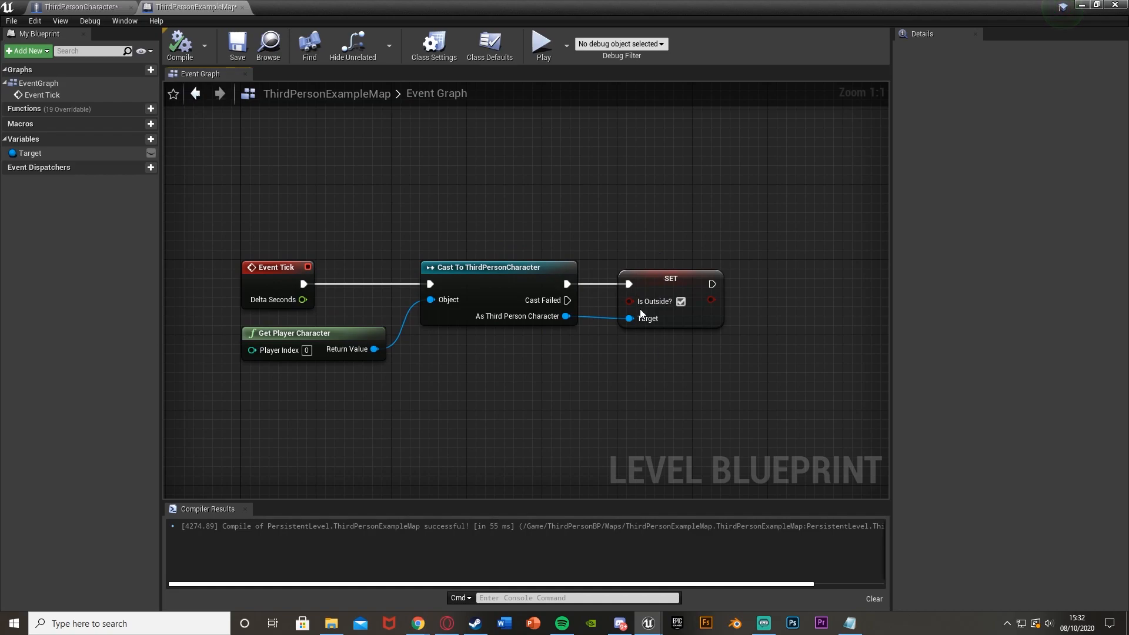
- Return to the ThirdPersonCharacter graph showing Branch > Do Once > Play Sound 2D
{"action": "left_click", "coordinate": [76, 8]}
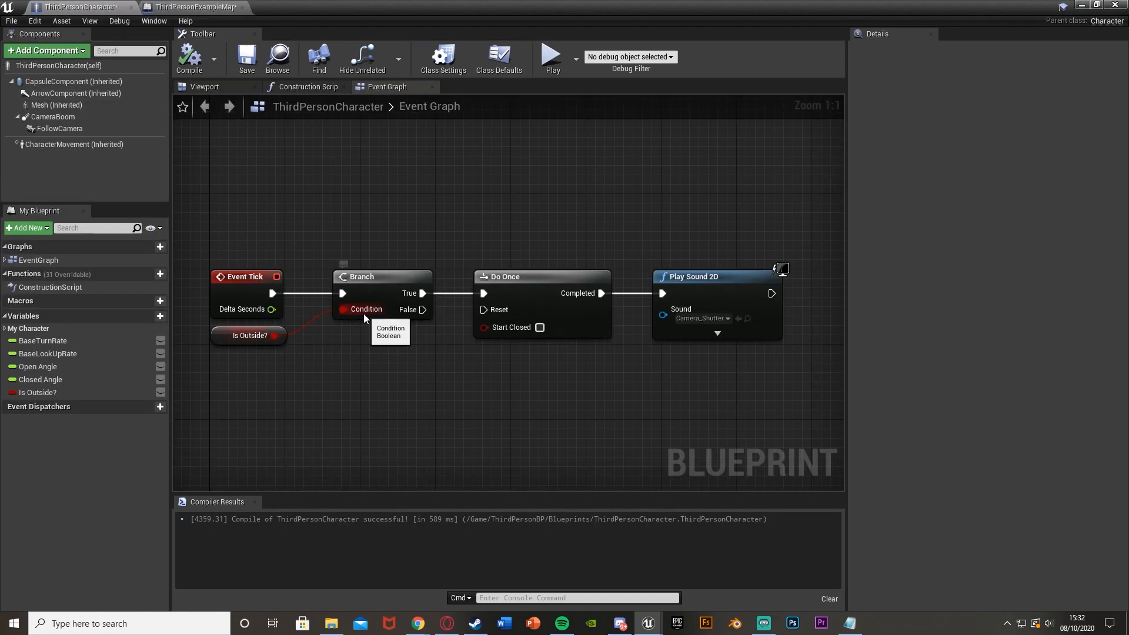
{"action": "mouse_move", "coordinate": [250, 369]}
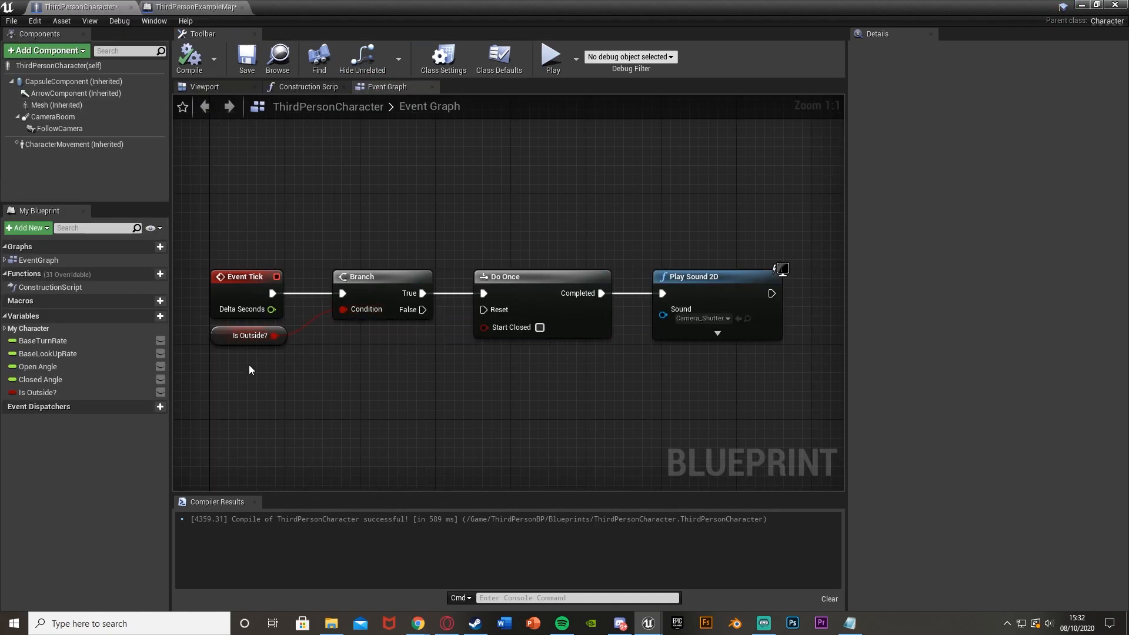